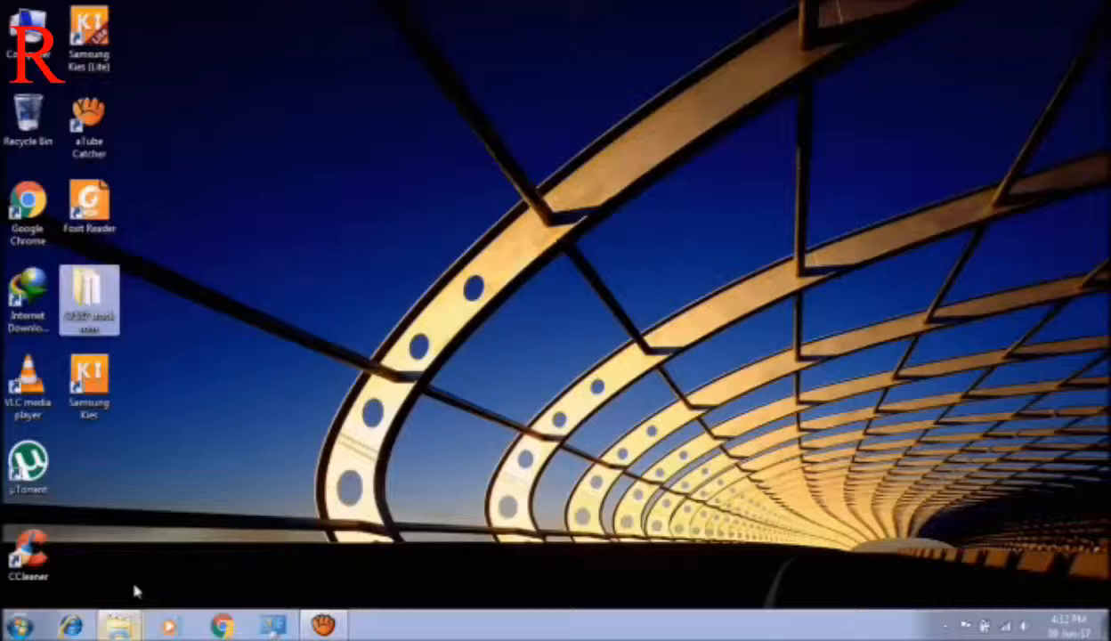
Step: Show the S7582 stock rom folder's top level with odin309 and the TWRP.S7582.tar.md5 file
{"action": "double_click", "coordinate": [89, 299]}
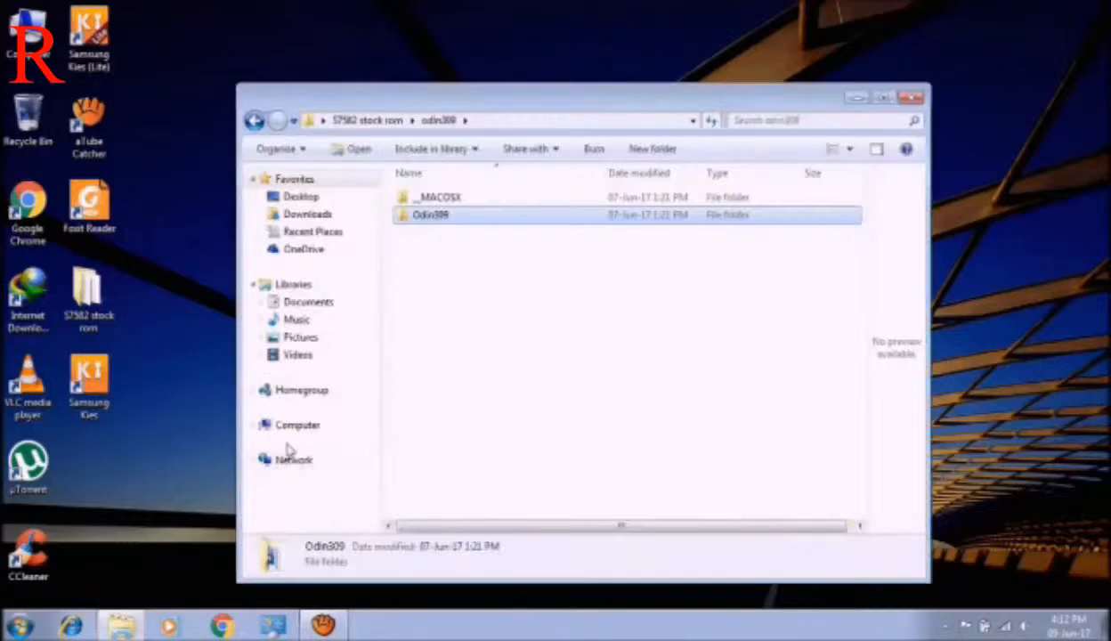
{"action": "left_click", "coordinate": [255, 121]}
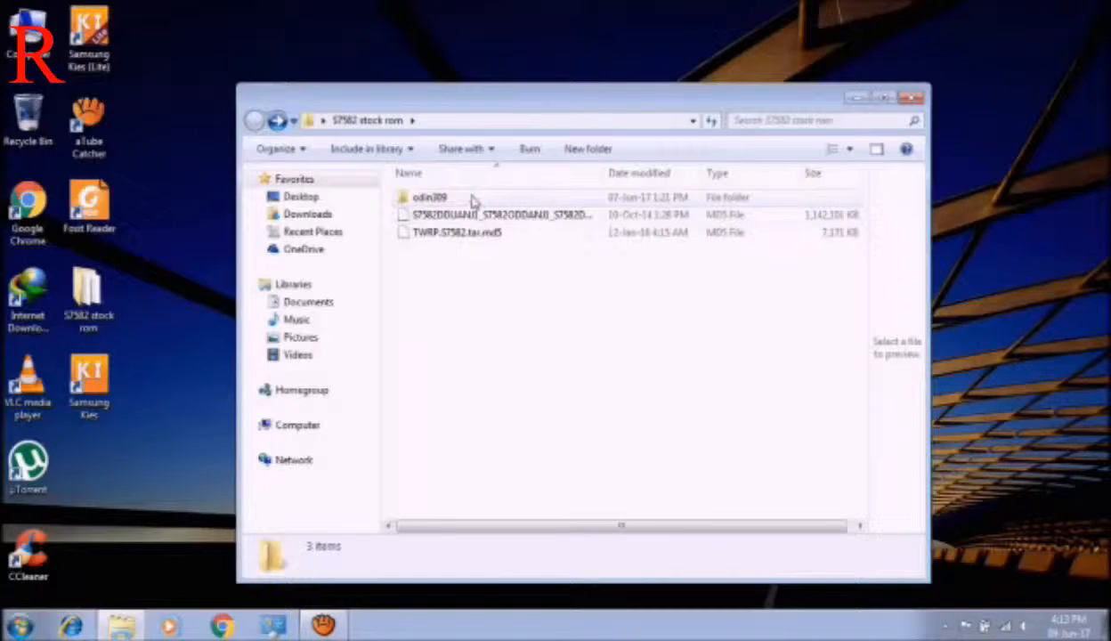
Step: Launch Odin3 v3.09 from the nested odin309/Odin309 folder
{"action": "double_click", "coordinate": [429, 196]}
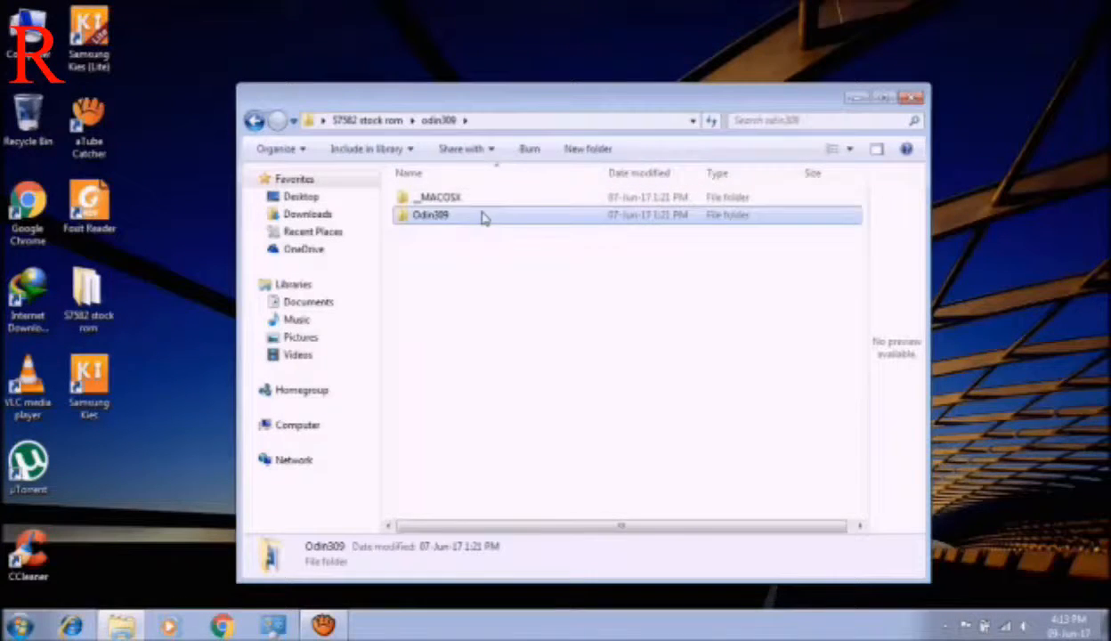
{"action": "double_click", "coordinate": [431, 213]}
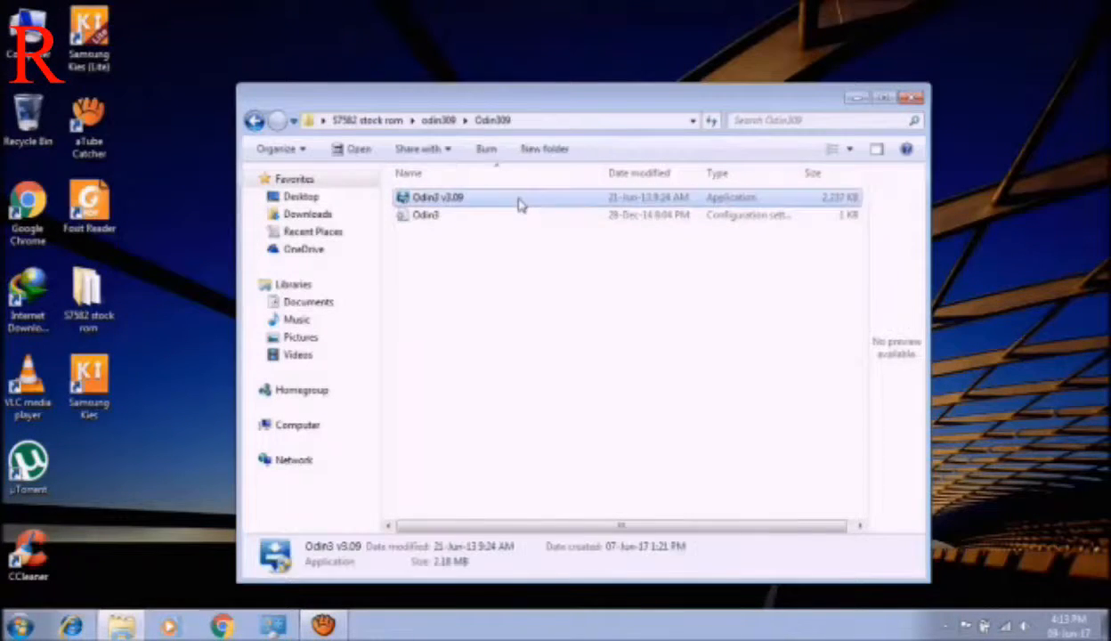
{"action": "double_click", "coordinate": [437, 195]}
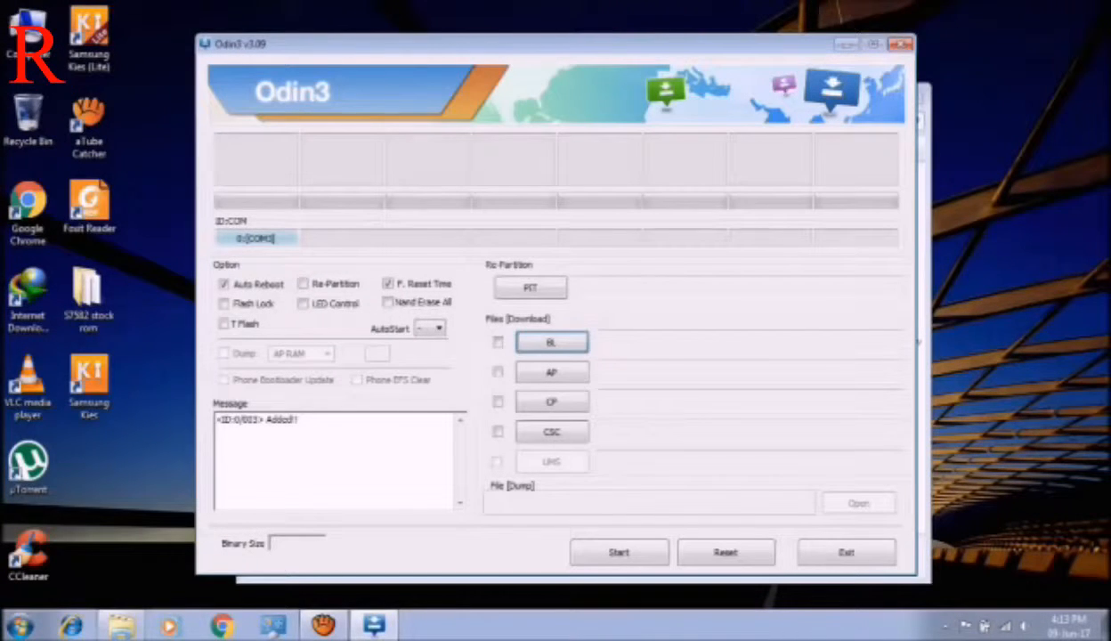
Step: Load TWRP.S7582.tar.md5 into the BL slot and disable Auto Reboot
{"action": "left_click", "coordinate": [551, 341]}
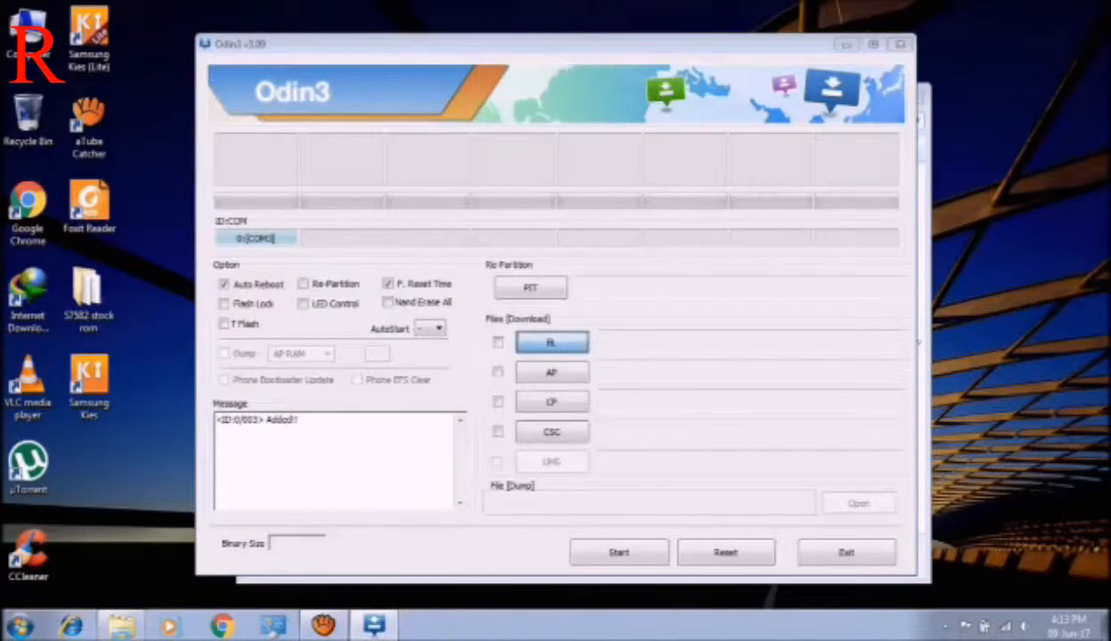
{"action": "left_click", "coordinate": [552, 342]}
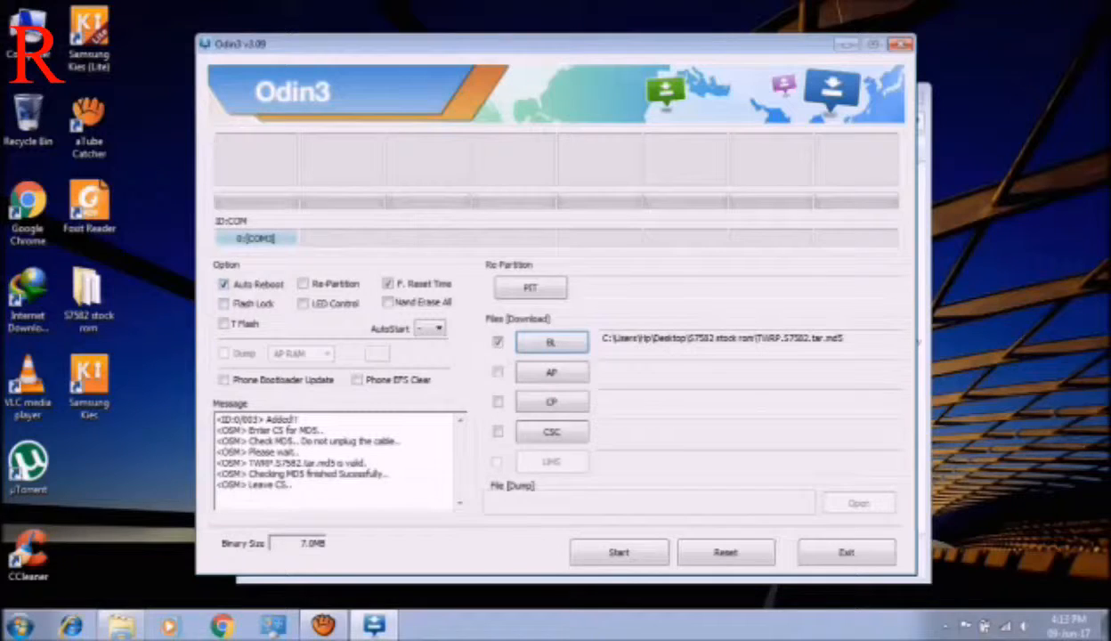
{"action": "left_click", "coordinate": [224, 283]}
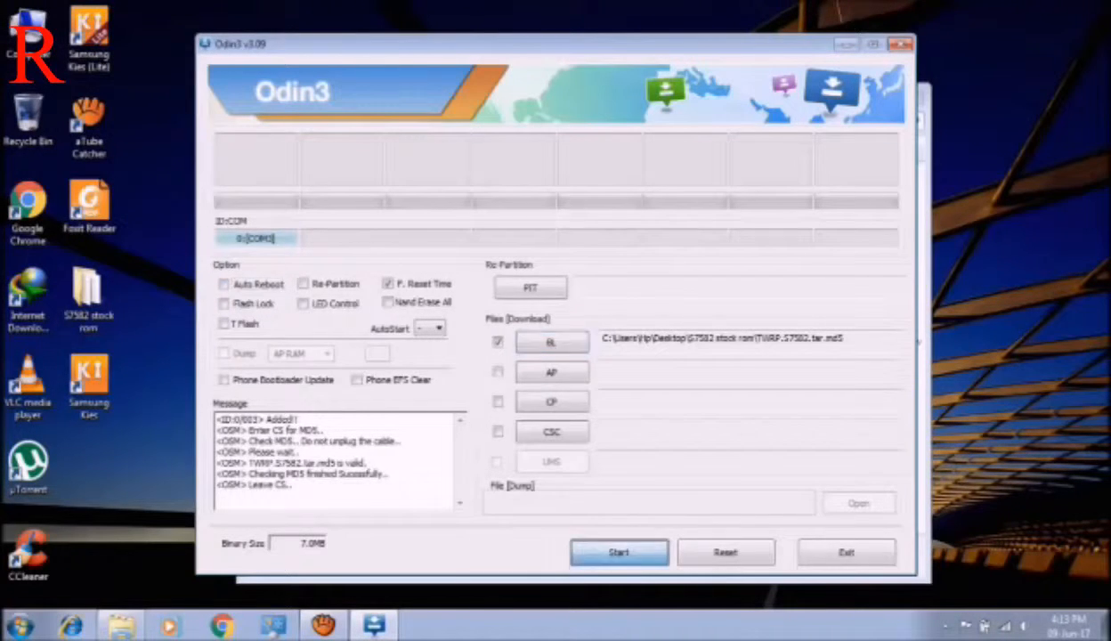
Step: Start flashing the TWRP recovery and wait for Odin3 to report PASS!
{"action": "left_click", "coordinate": [620, 552]}
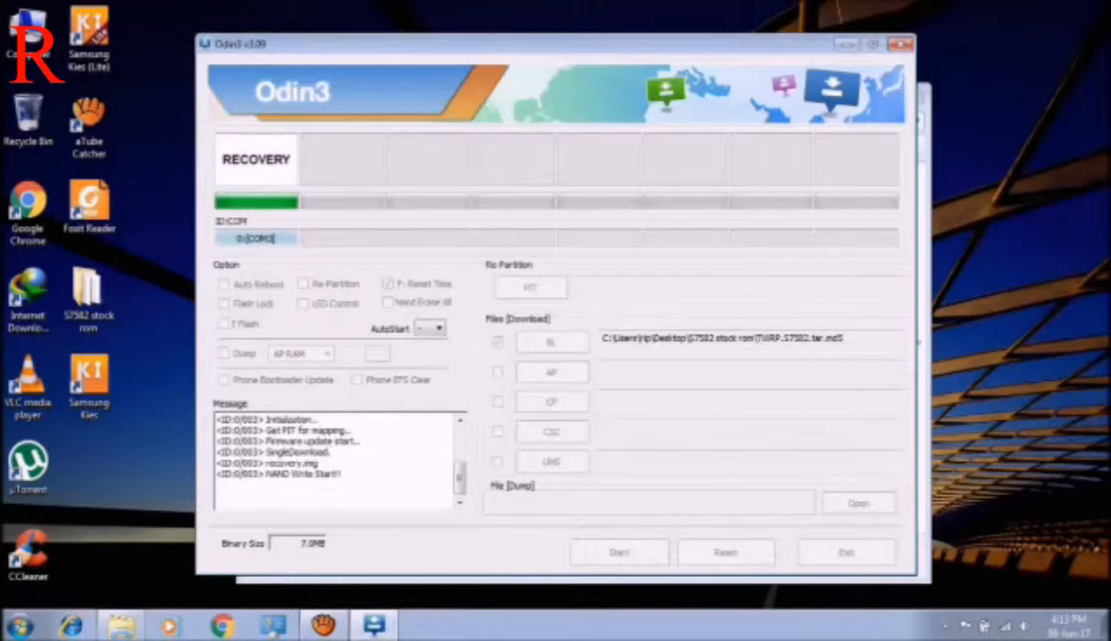
{"action": "left_click", "coordinate": [619, 551]}
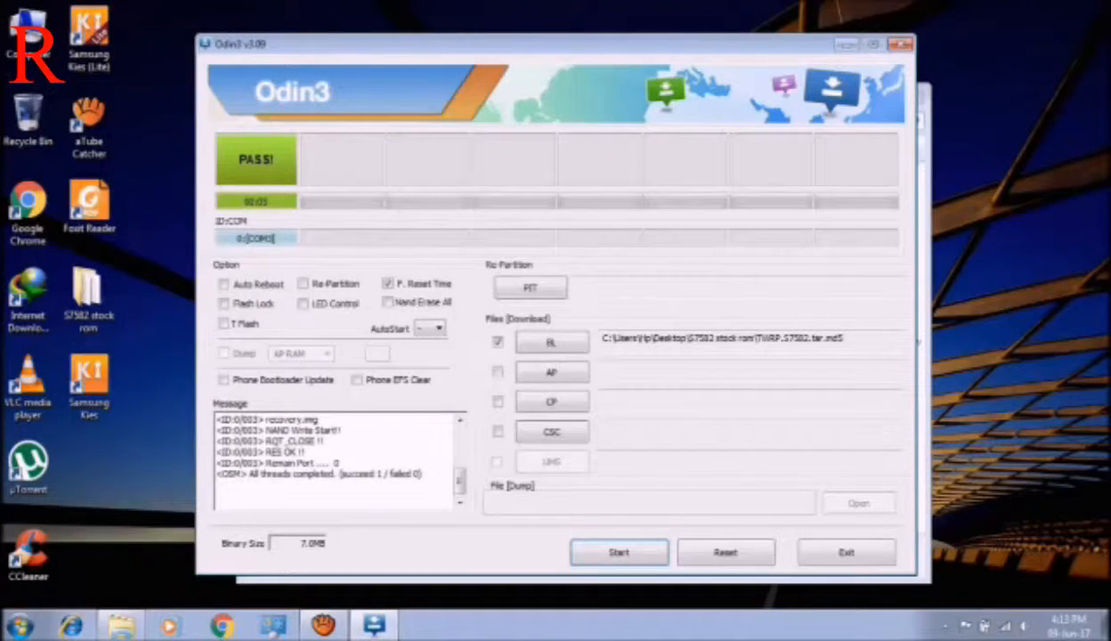